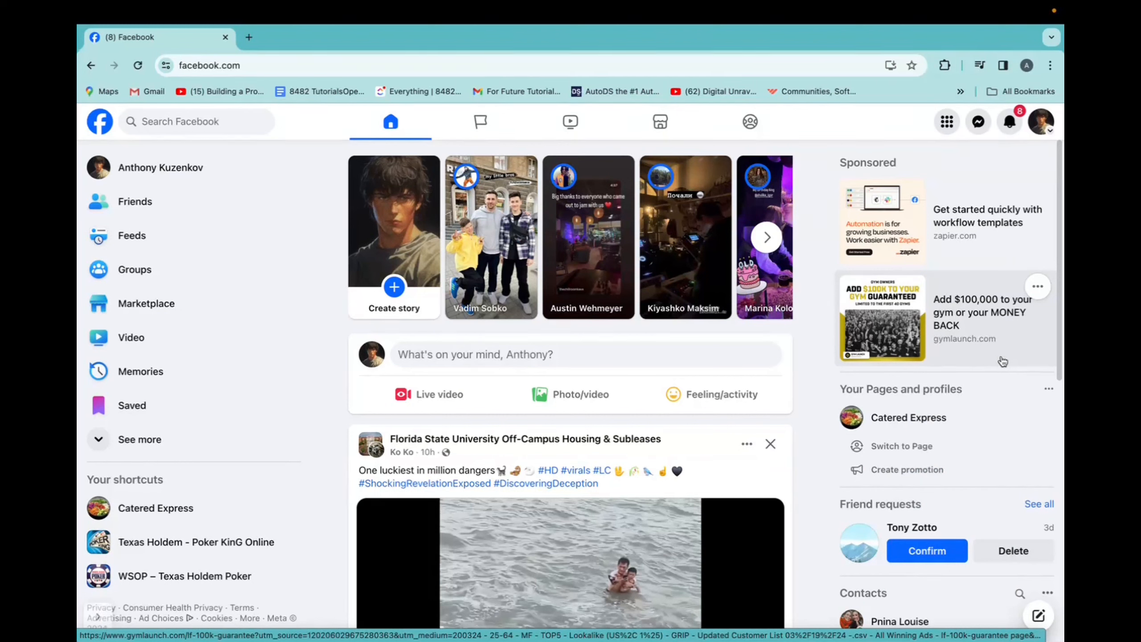
pyautogui.moveTo(685, 219)
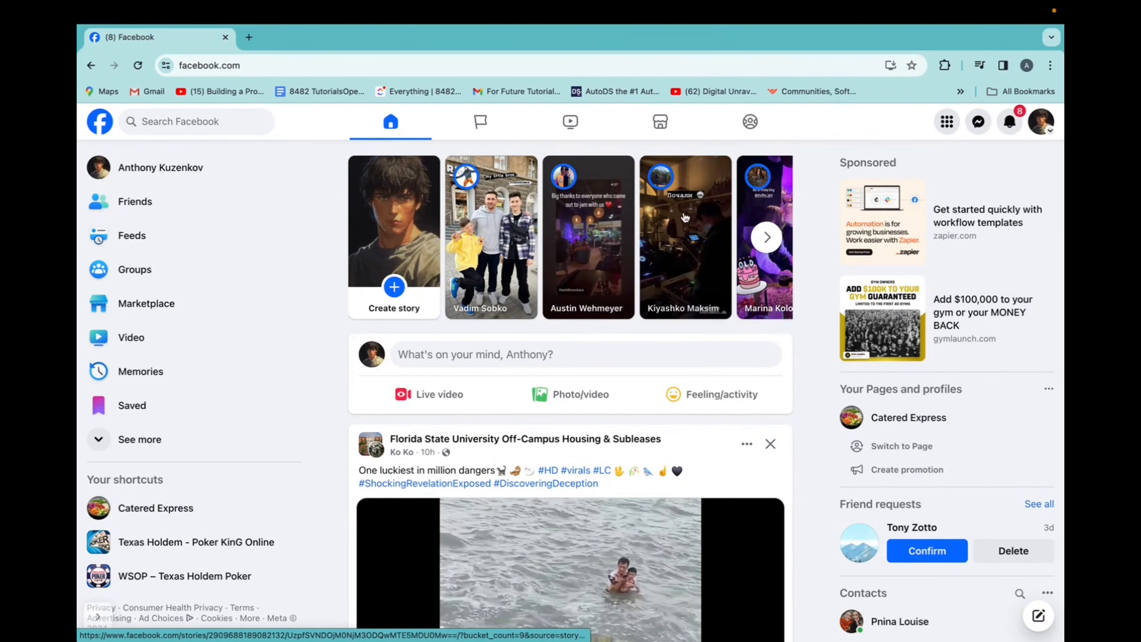
pyautogui.moveTo(967, 163)
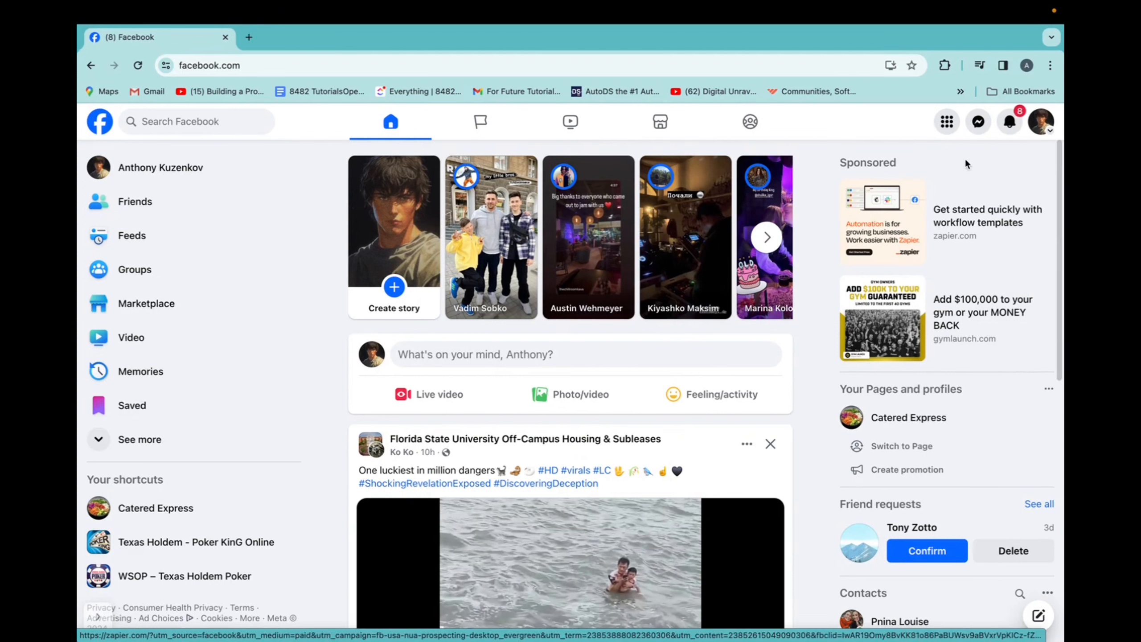
pyautogui.moveTo(978, 121)
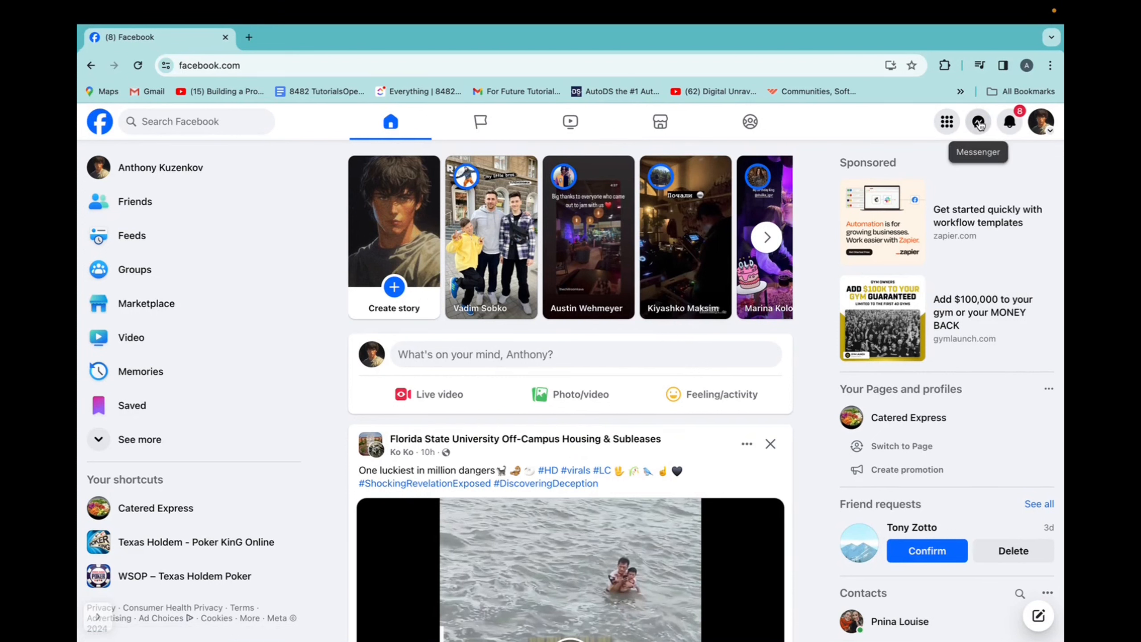
pyautogui.click(978, 121)
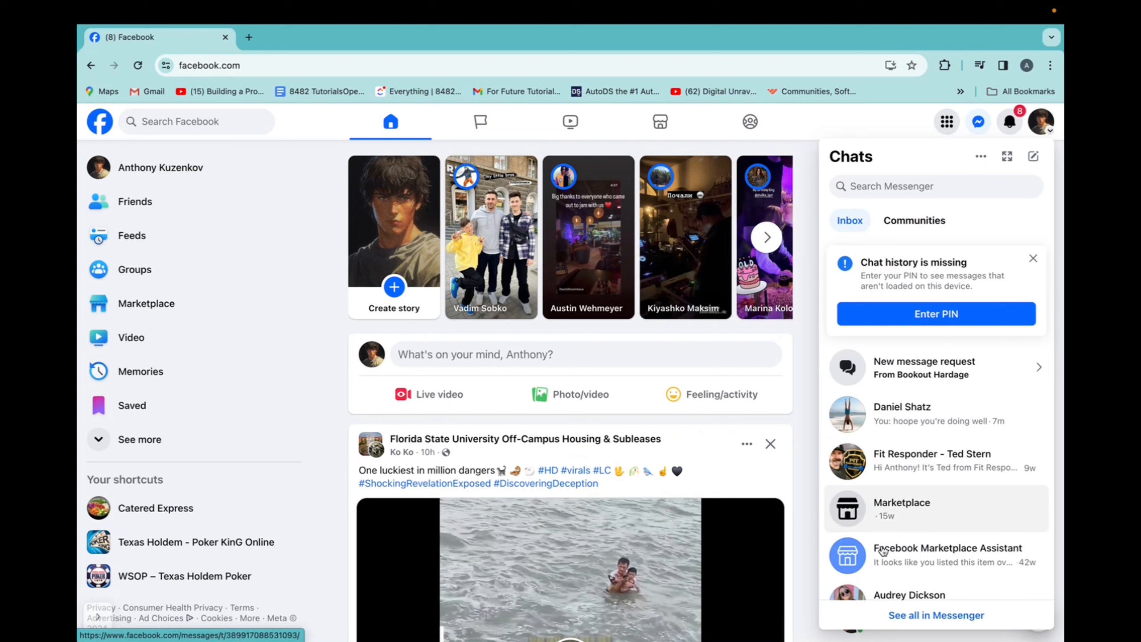
pyautogui.moveTo(914, 453)
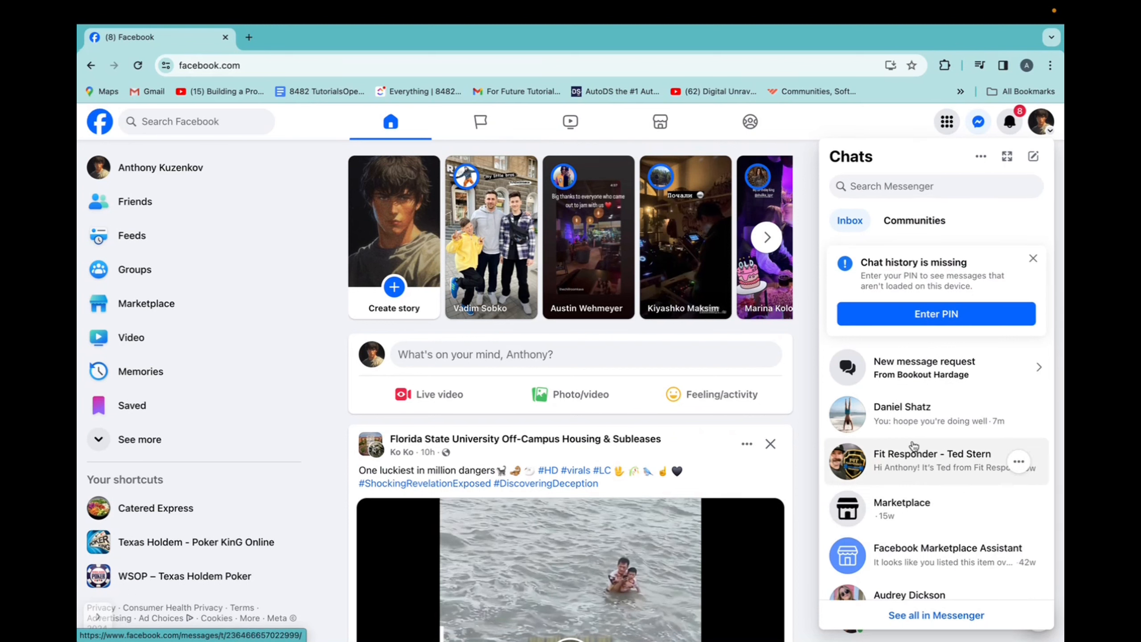
pyautogui.click(935, 186)
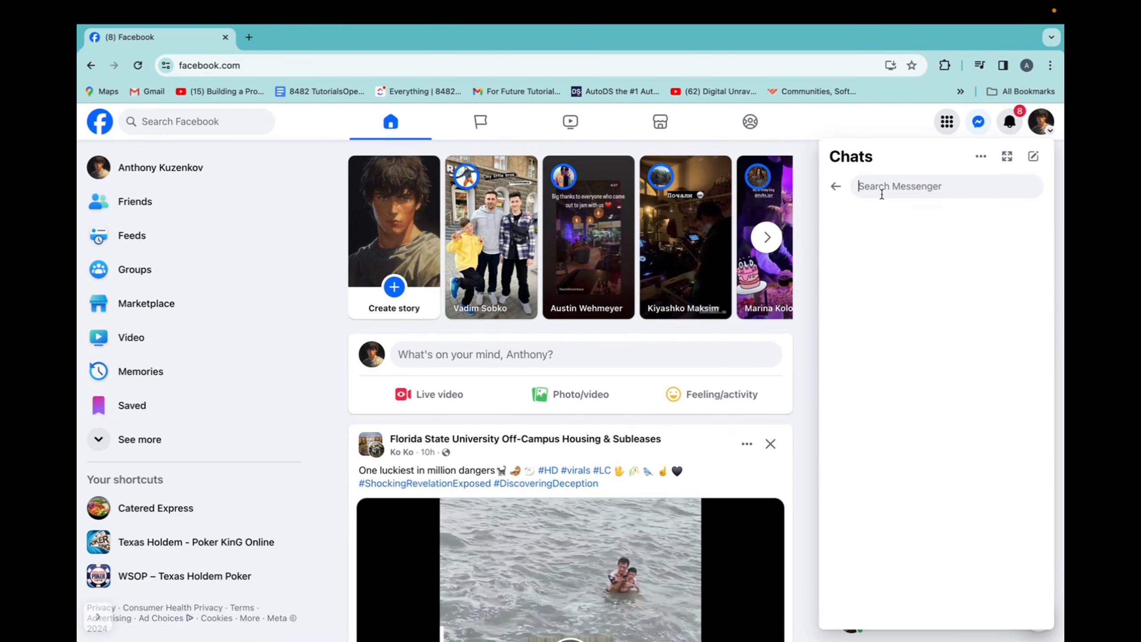
pyautogui.write('cam')
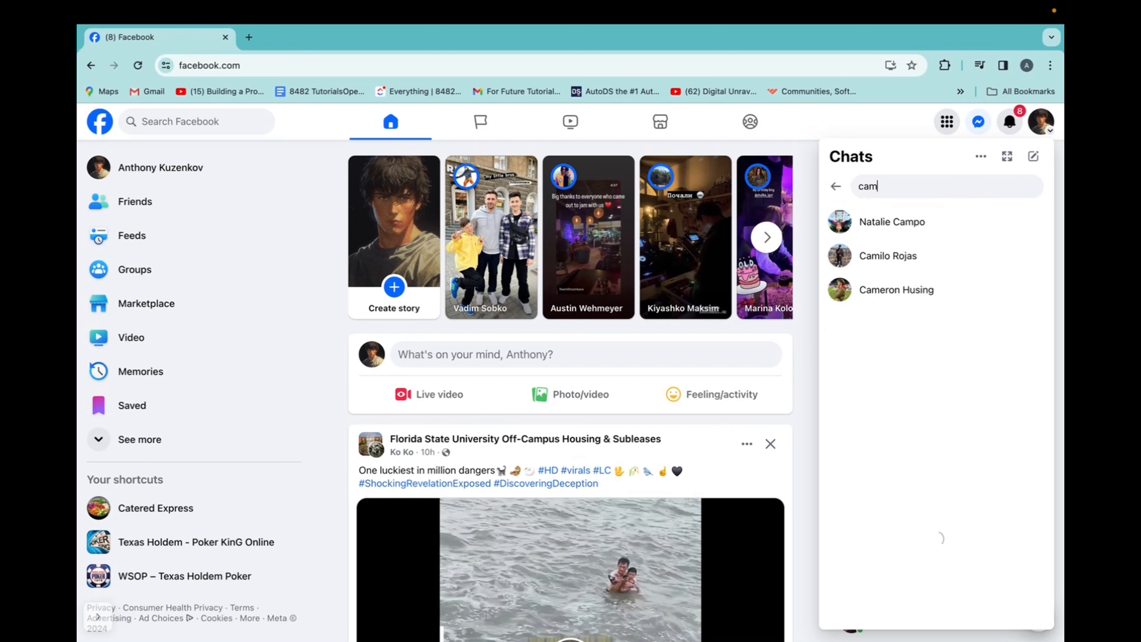
pyautogui.click(896, 289)
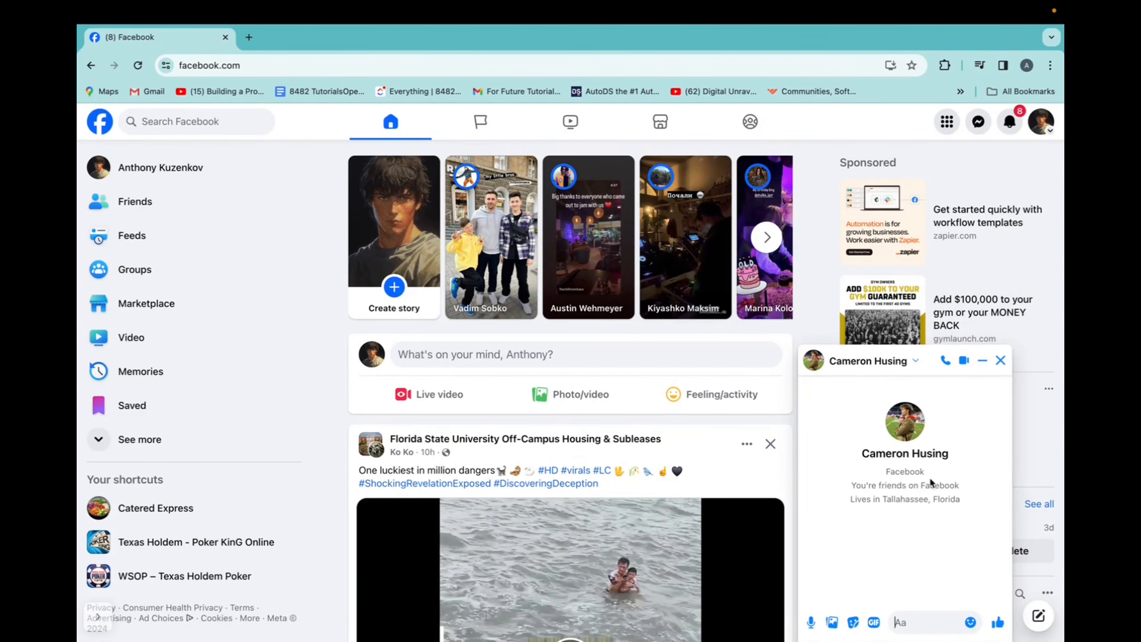
pyautogui.moveTo(855, 529)
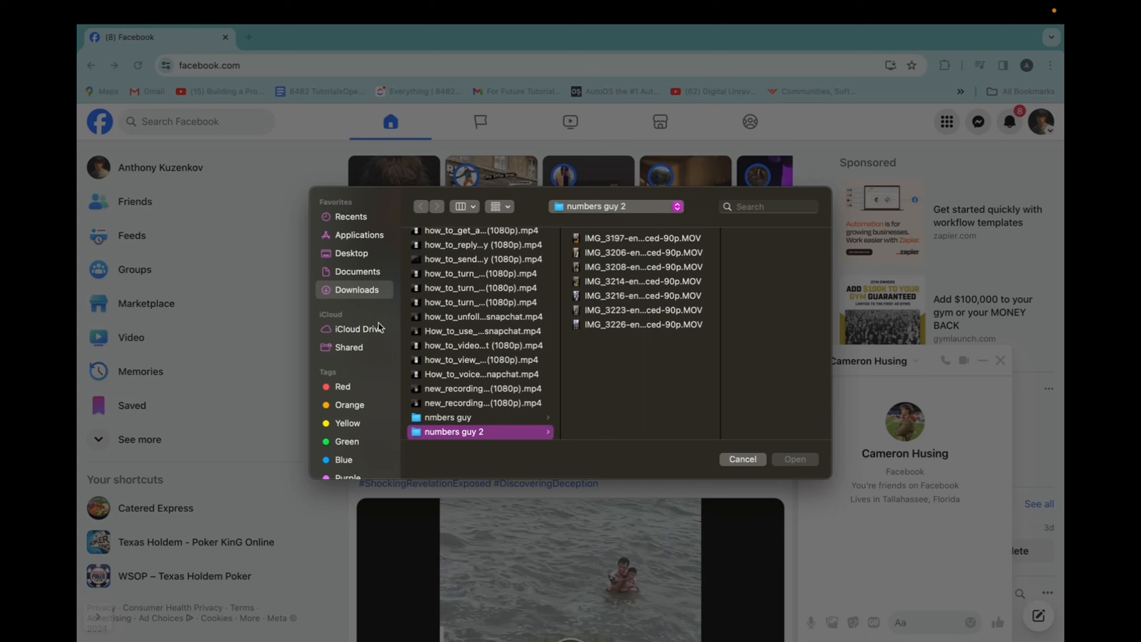
pyautogui.moveTo(432, 379)
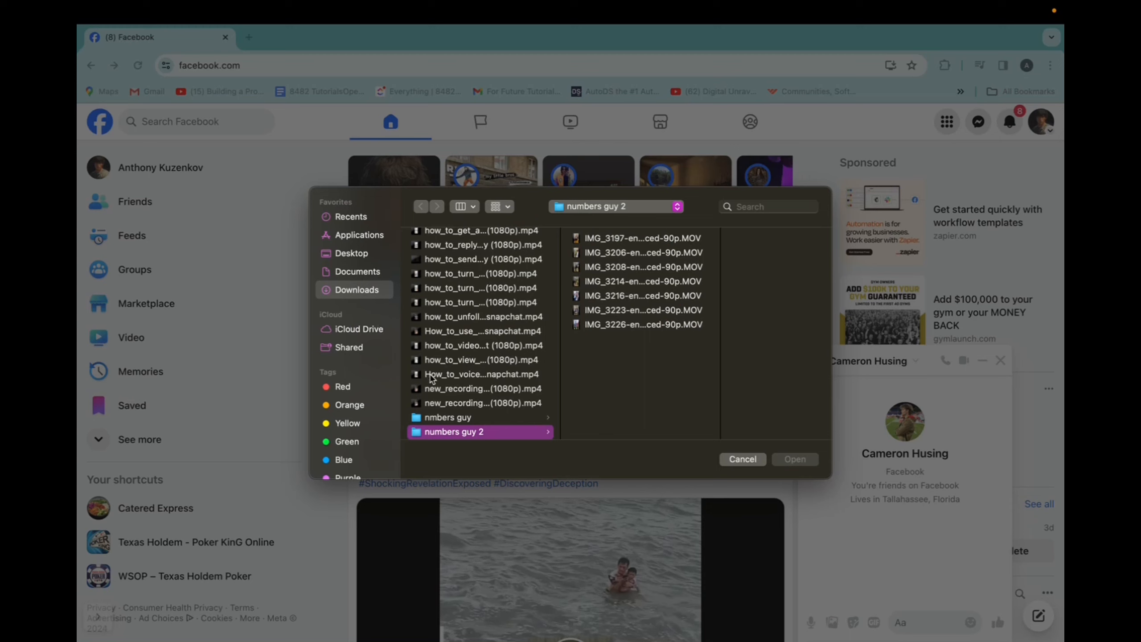
pyautogui.click(357, 272)
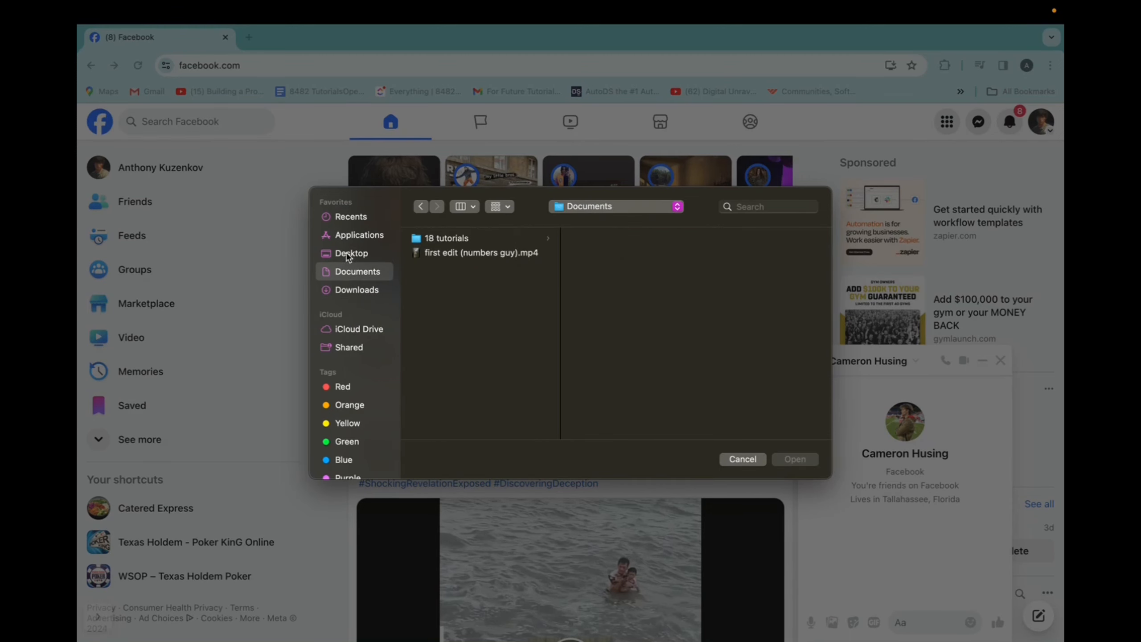
pyautogui.click(351, 216)
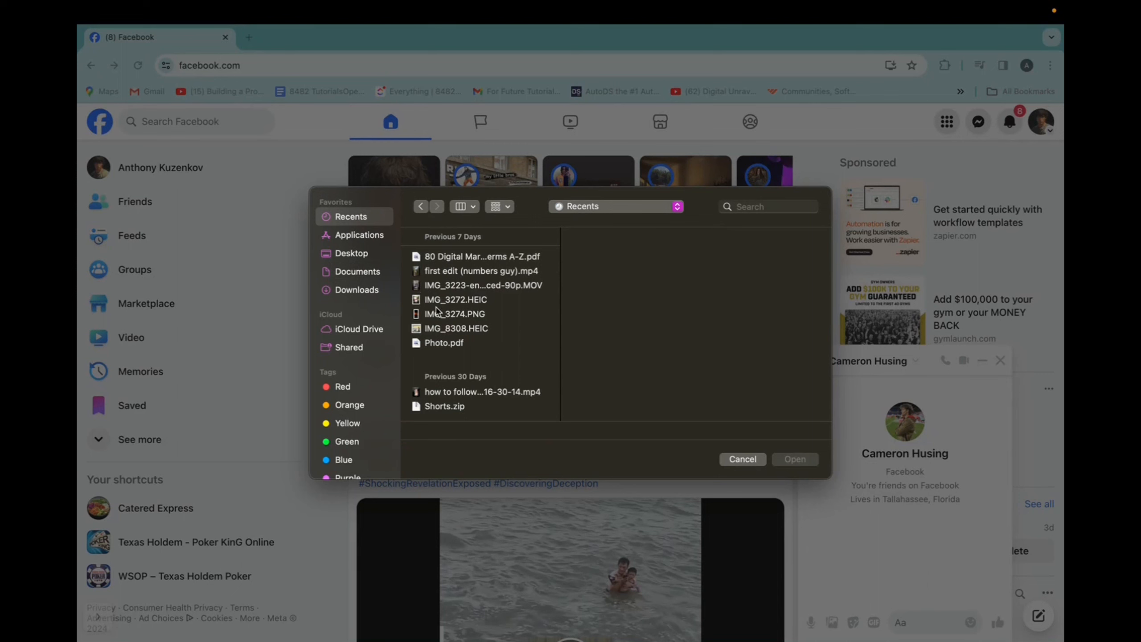
pyautogui.click(456, 314)
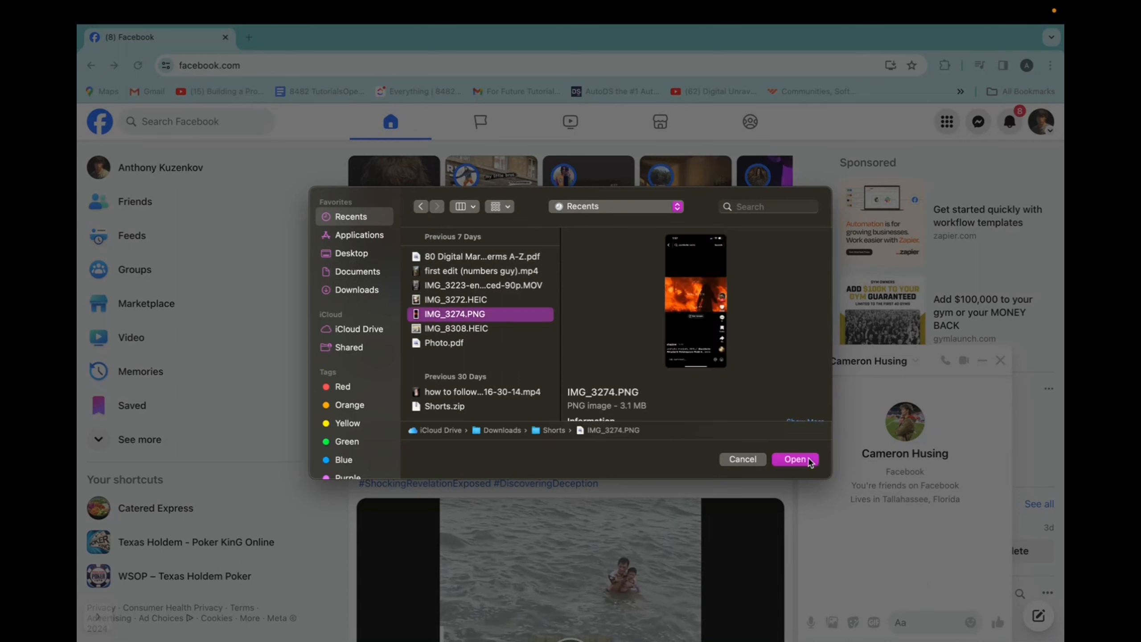
pyautogui.click(795, 459)
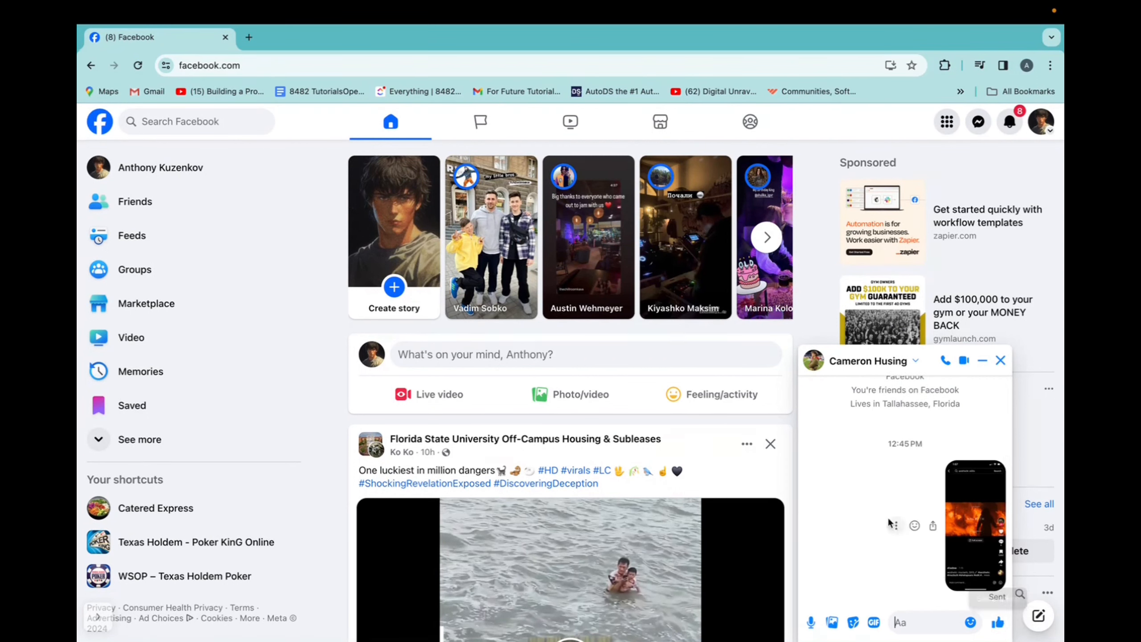
pyautogui.moveTo(889, 483)
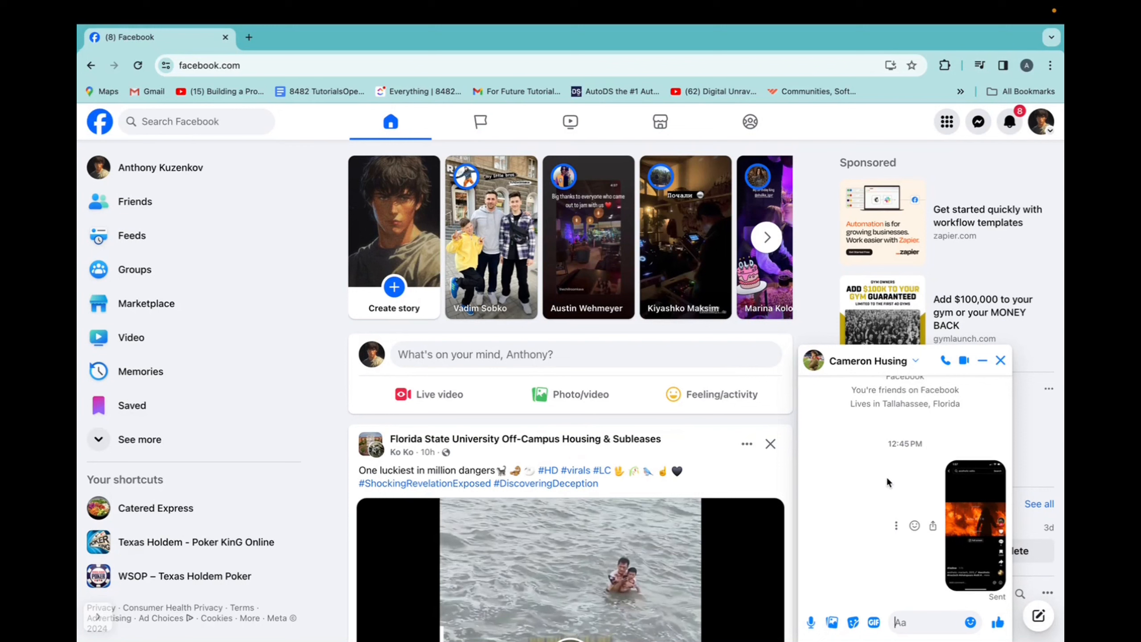